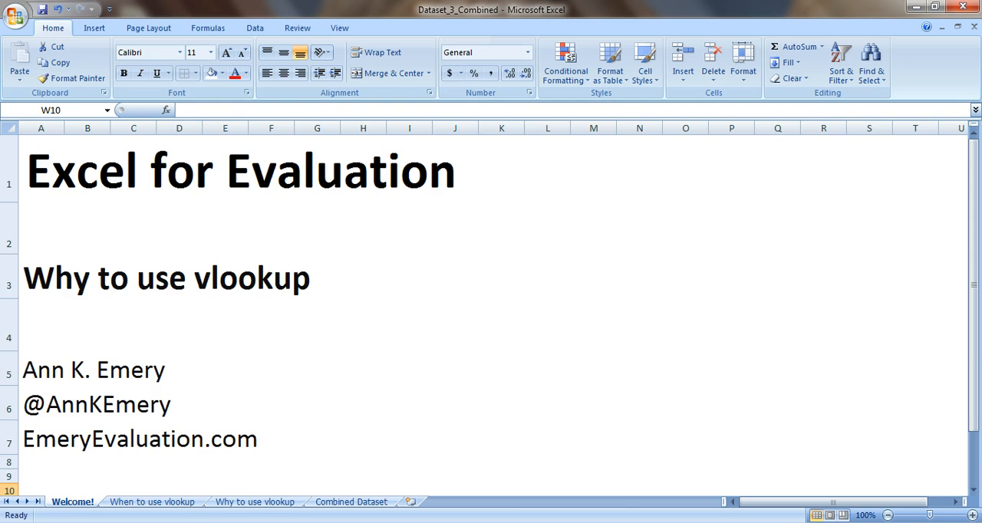
# - Switch to the 'When to use vlookup' explanation sheet
pyautogui.click(152, 501)
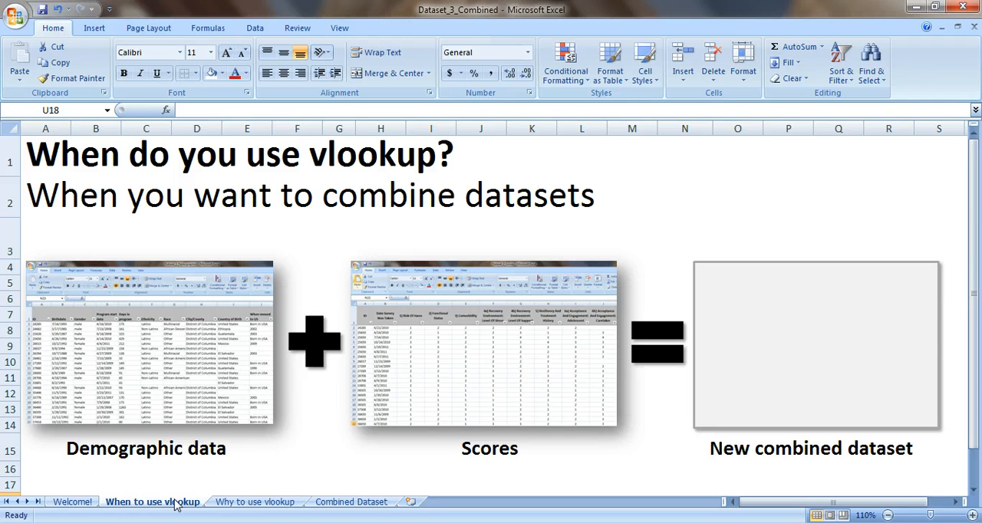
pyautogui.click(255, 501)
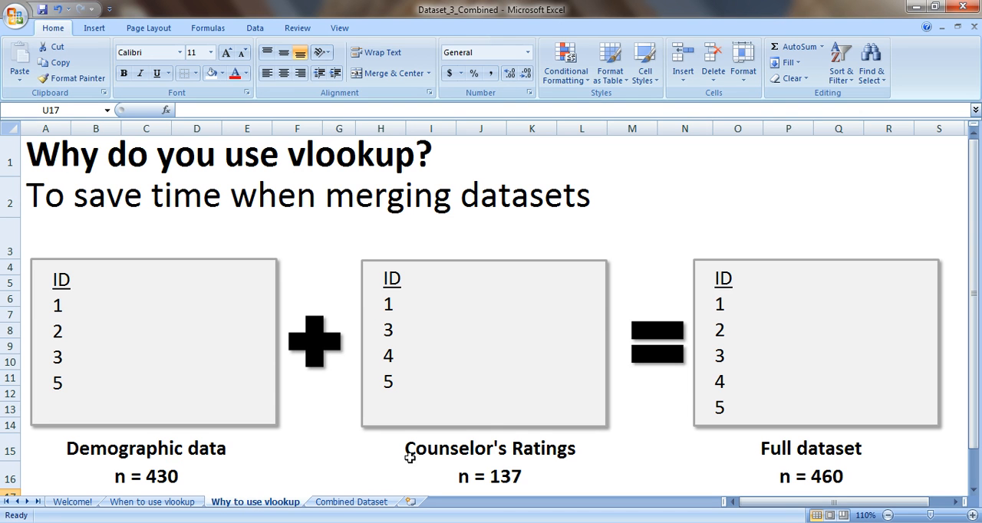
pyautogui.moveTo(702, 456)
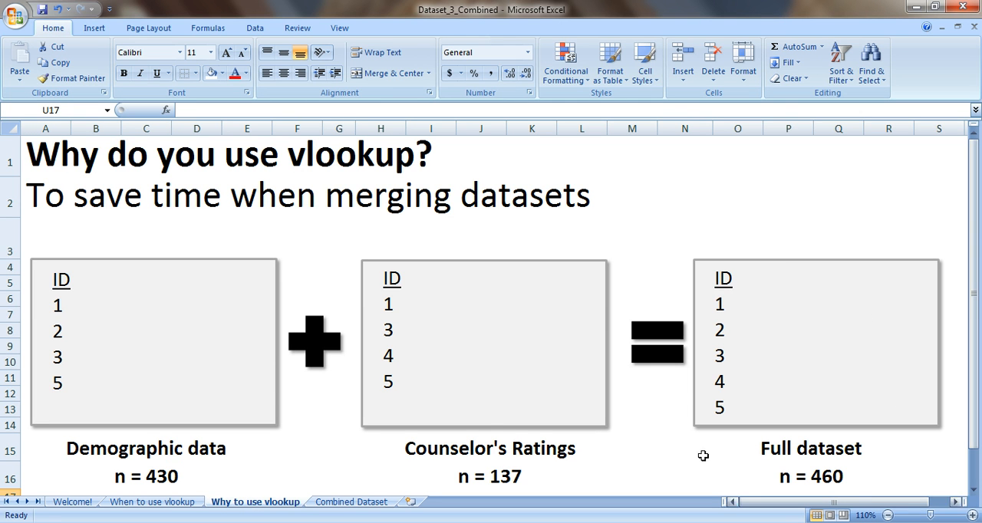
pyautogui.moveTo(915, 393)
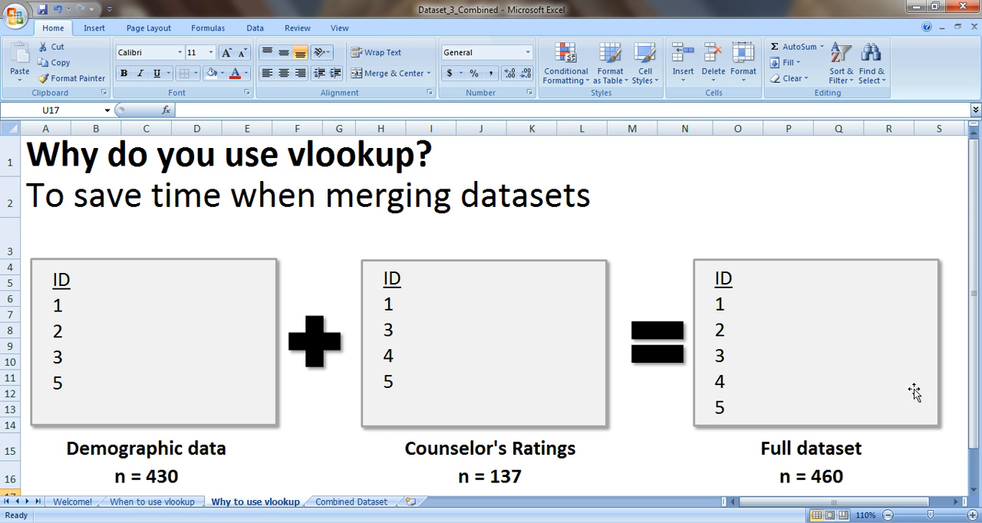
pyautogui.moveTo(790, 490)
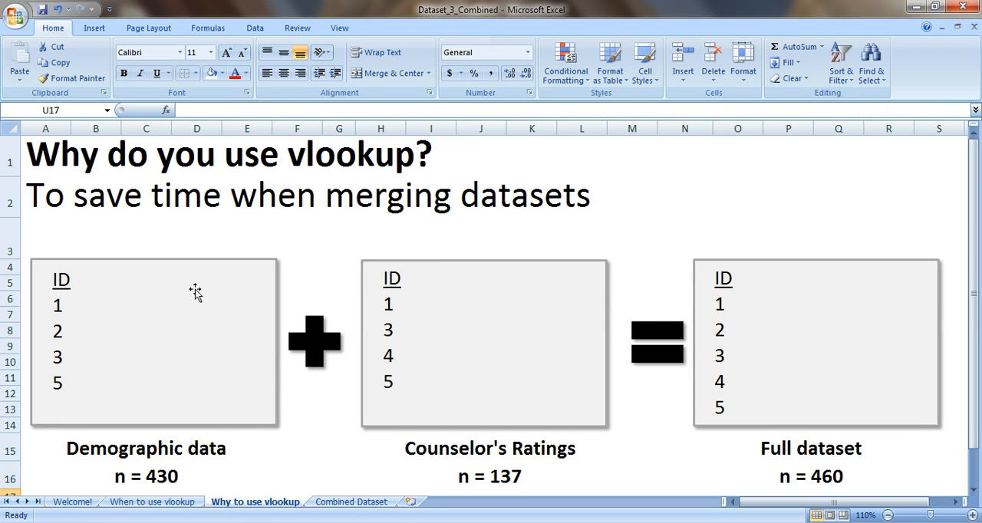
pyautogui.moveTo(44, 326)
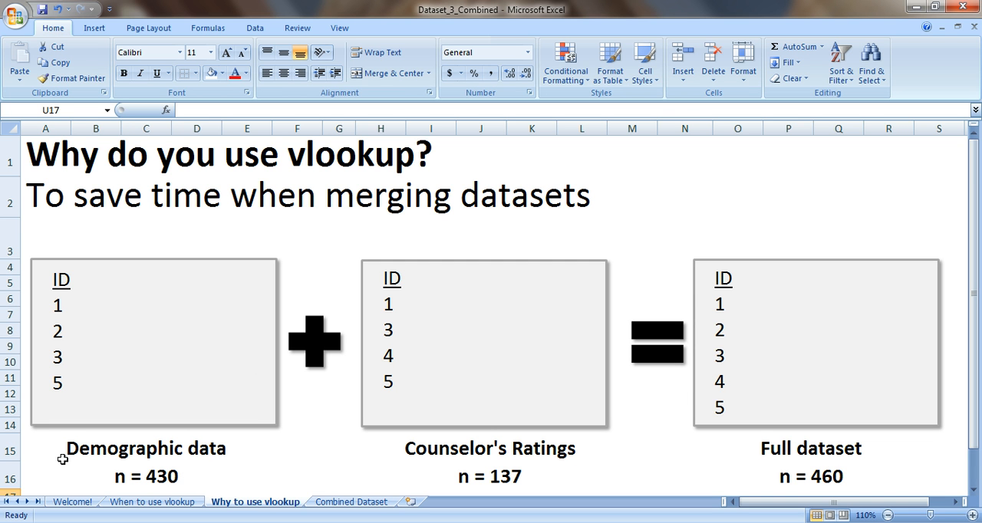
pyautogui.moveTo(56, 454)
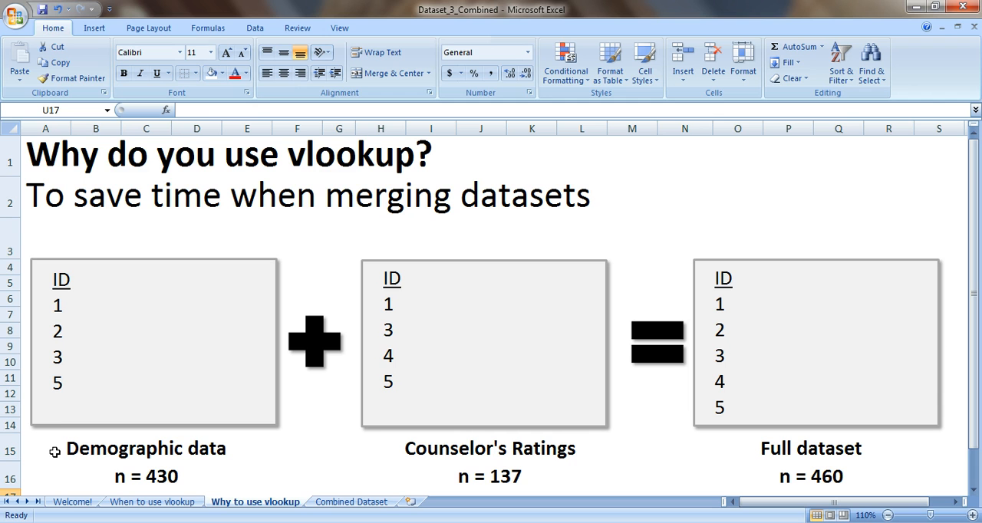
pyautogui.moveTo(69, 313)
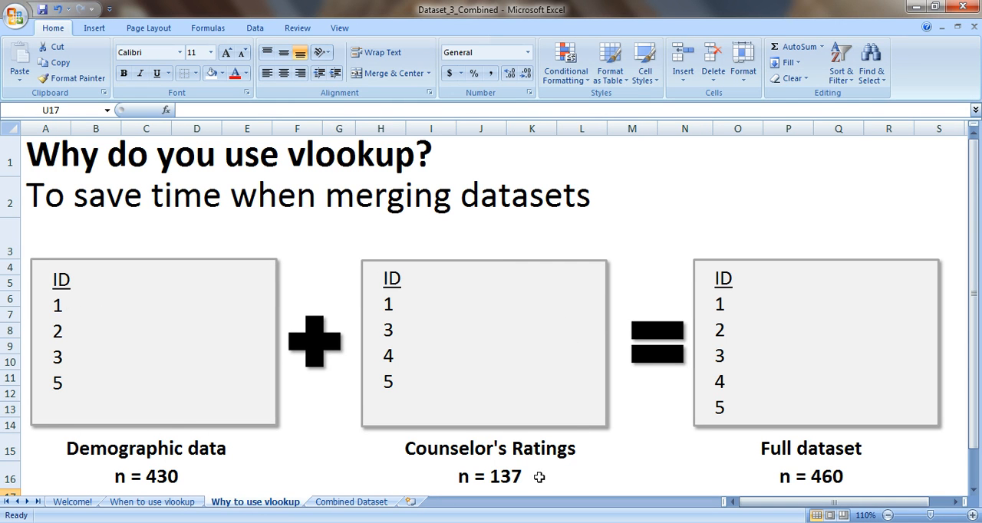
pyautogui.moveTo(577, 322)
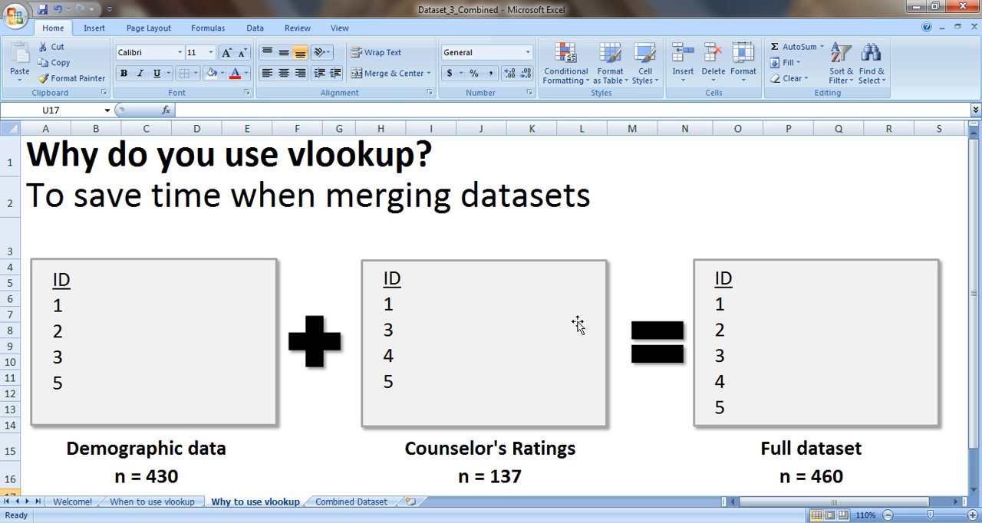
pyautogui.moveTo(566, 463)
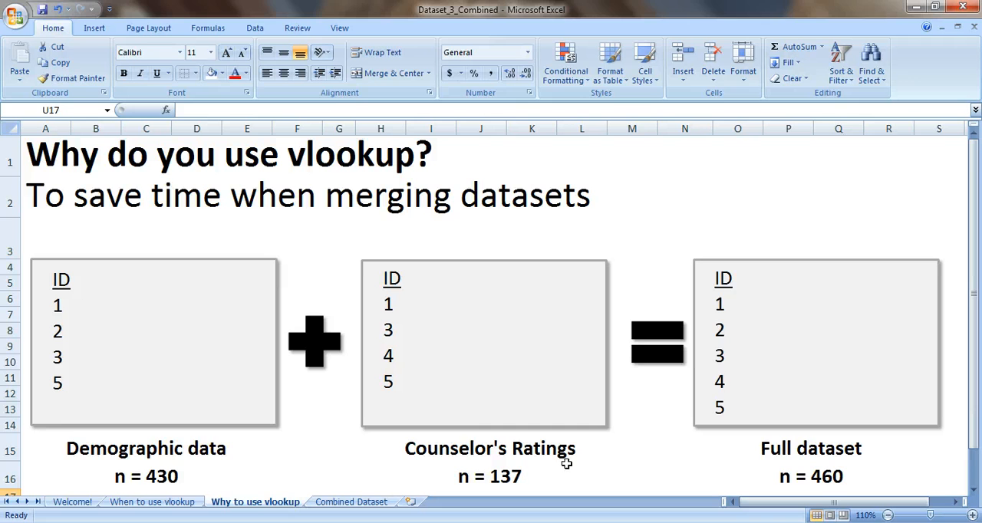
pyautogui.moveTo(408, 310)
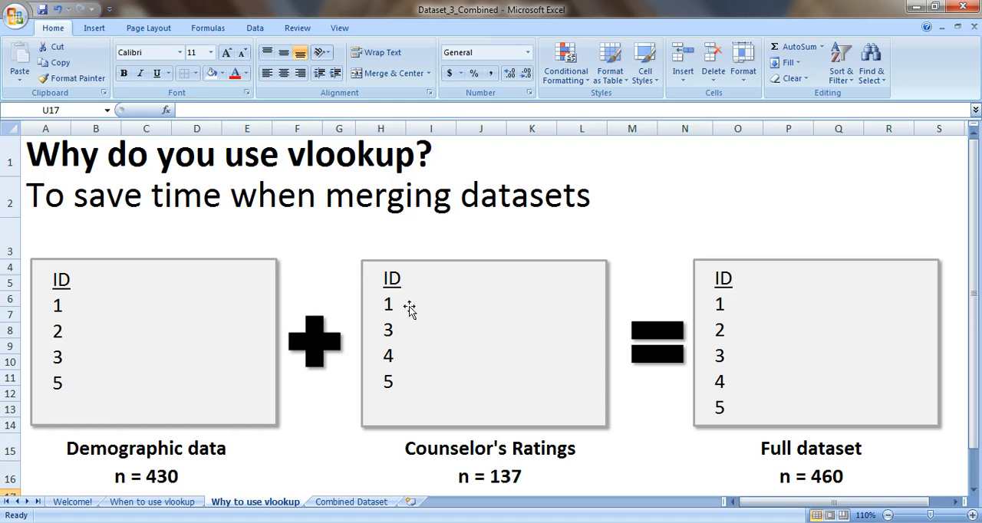
pyautogui.moveTo(405, 316)
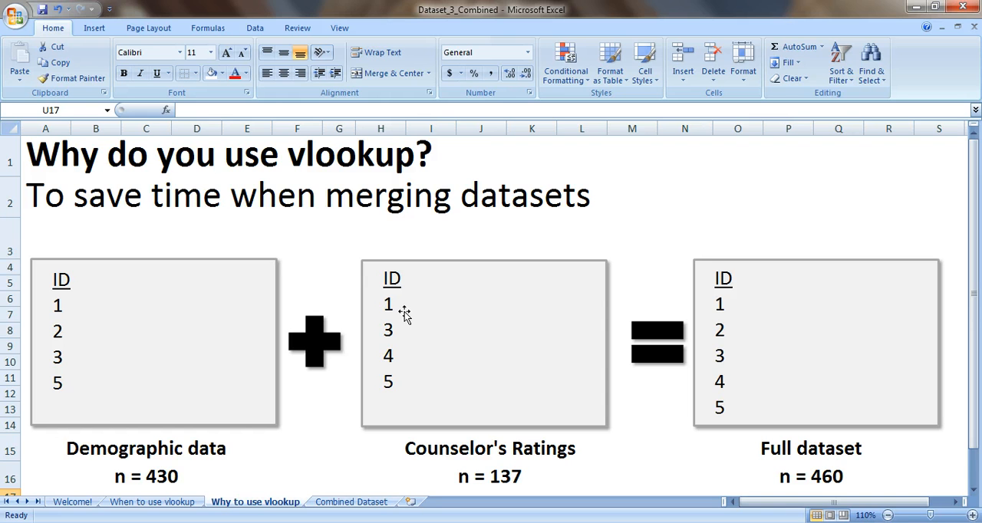
pyautogui.moveTo(418, 344)
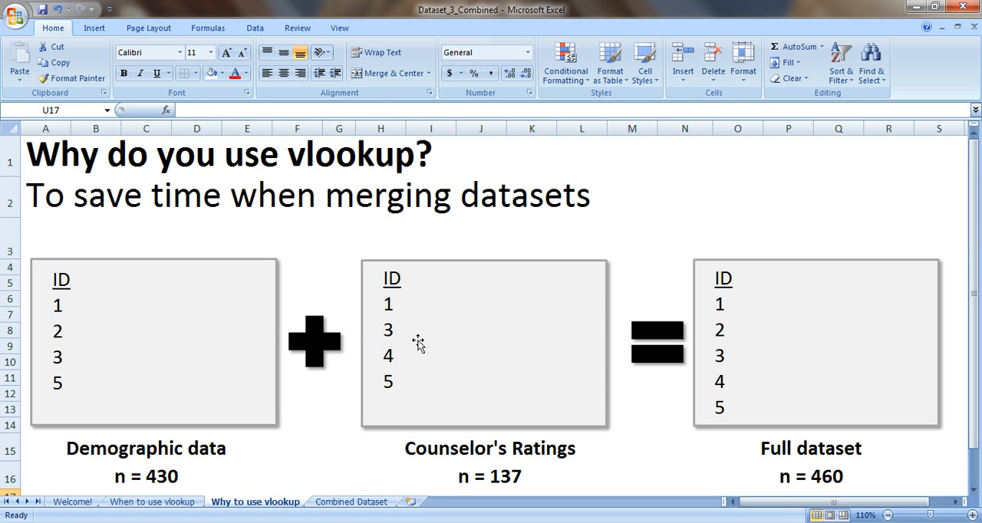
pyautogui.moveTo(92, 304)
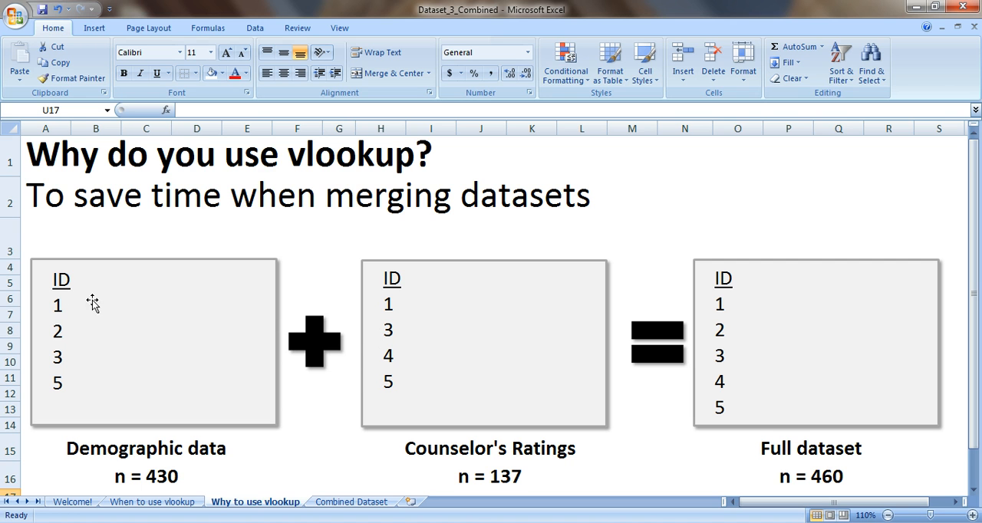
pyautogui.moveTo(123, 353)
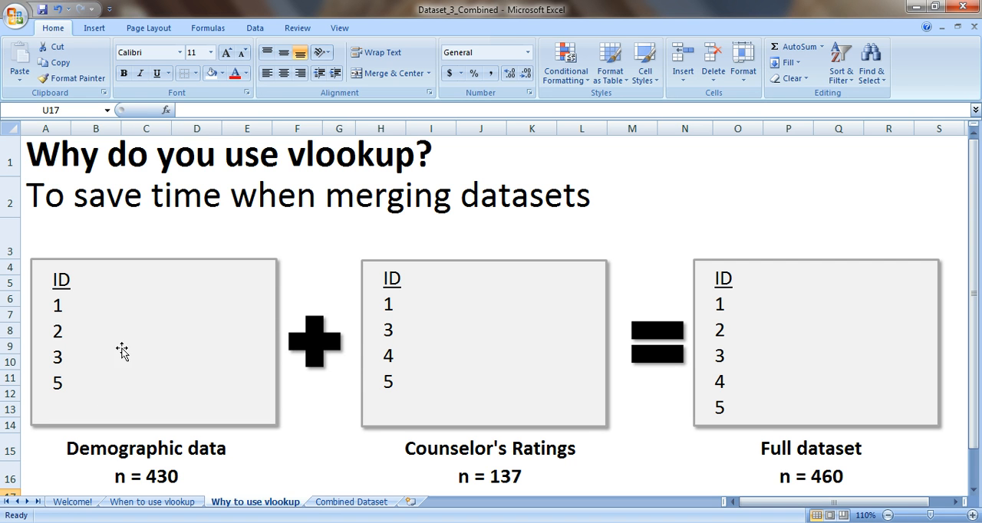
pyautogui.moveTo(110, 340)
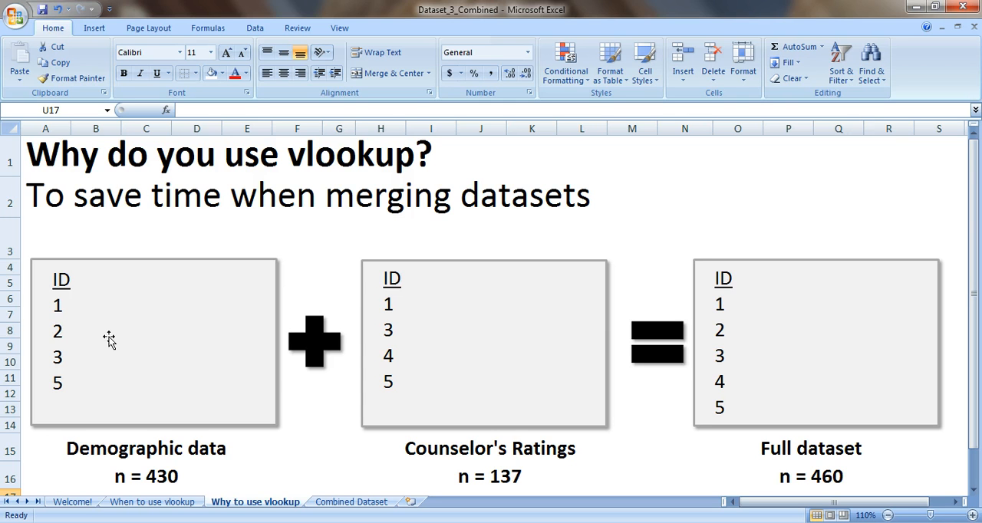
pyautogui.moveTo(300, 494)
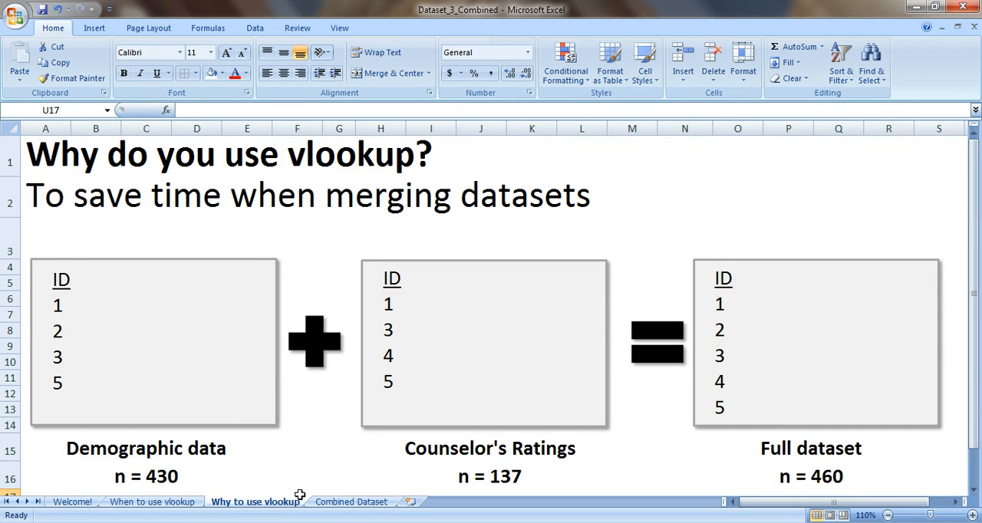
# - Review the Combined Dataset sheet's Counselor's Ratings columns S1–S8, then select the first ID, 1124285
pyautogui.click(352, 501)
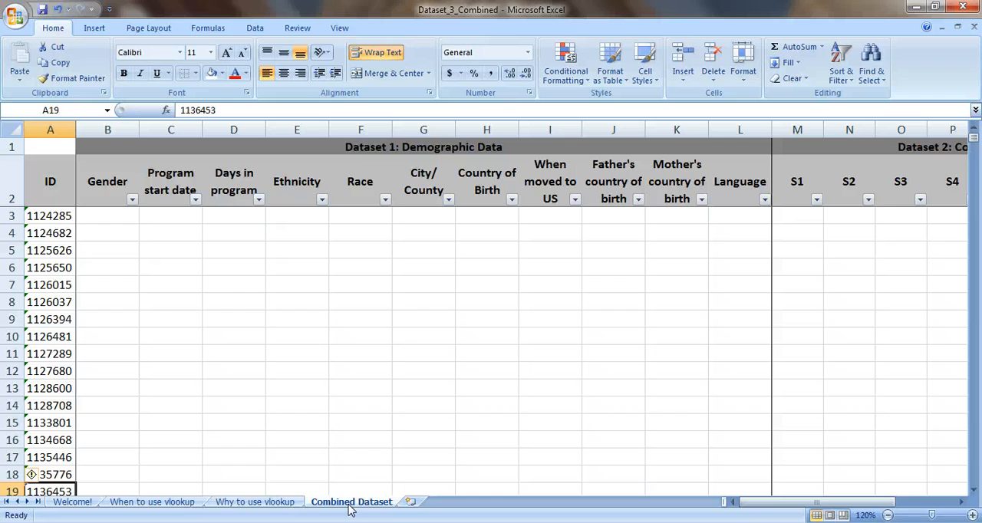
pyautogui.moveTo(519, 206)
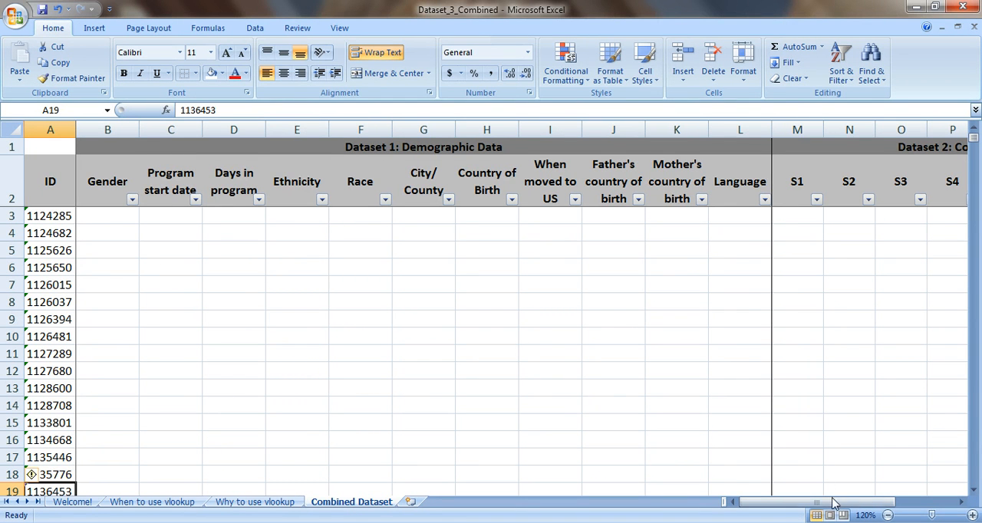
pyautogui.hscroll(3)
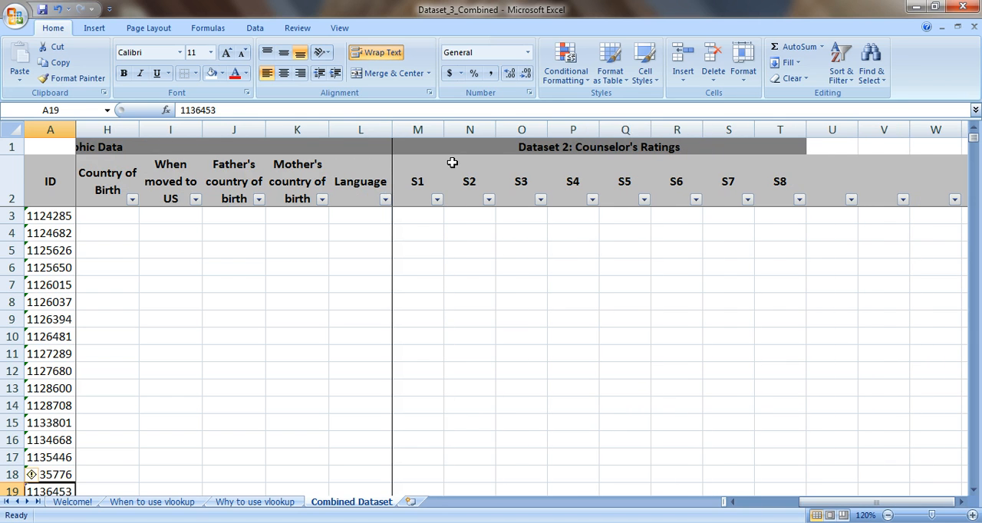
pyautogui.moveTo(636, 181)
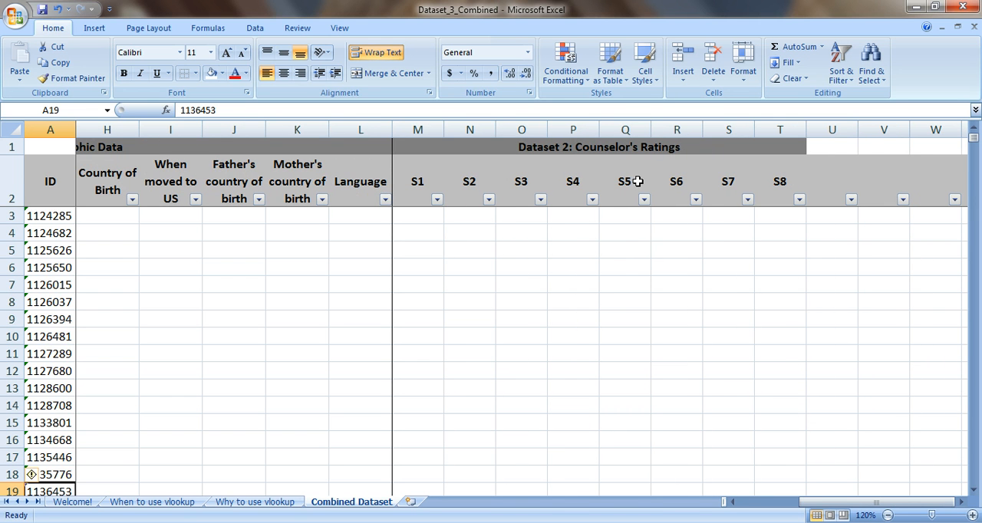
pyautogui.hscroll(-3)
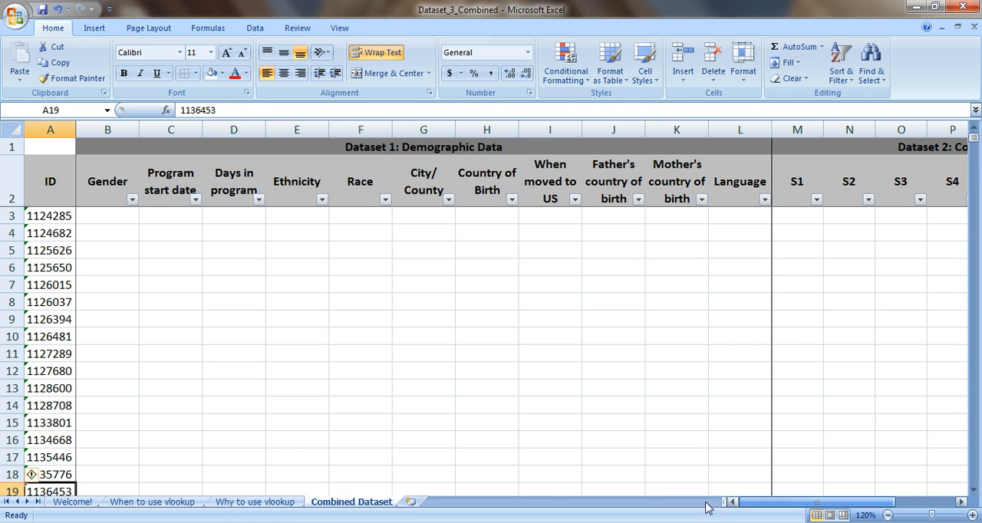
pyautogui.click(49, 215)
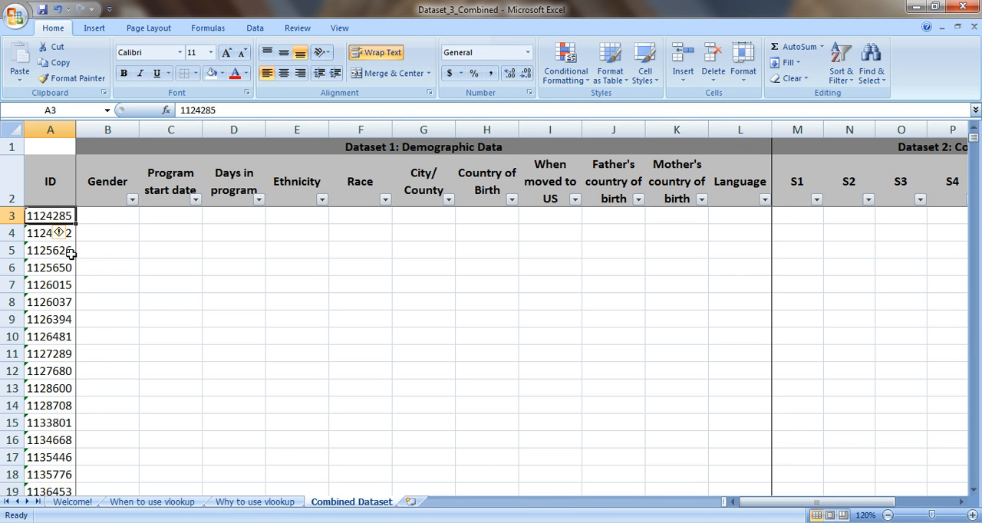
pyautogui.moveTo(98, 303)
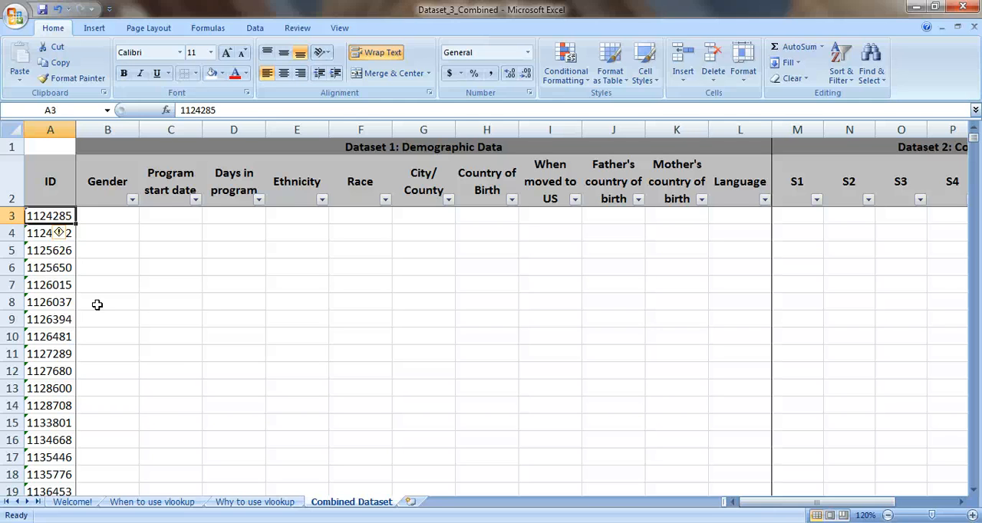
pyautogui.moveTo(229, 415)
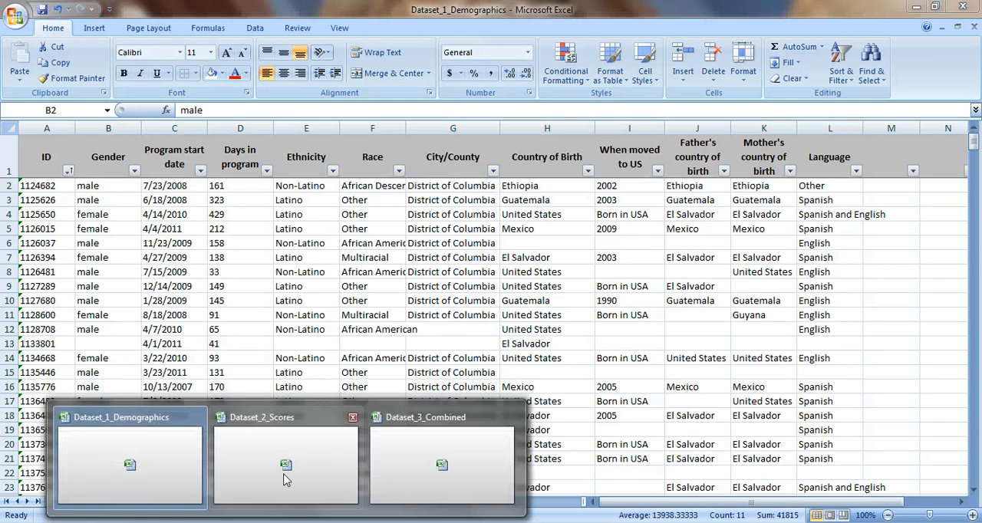
# - Return to the Dataset_3_Combined workbook and select B4 as the destination for ID 1124682's demographics
pyautogui.click(285, 466)
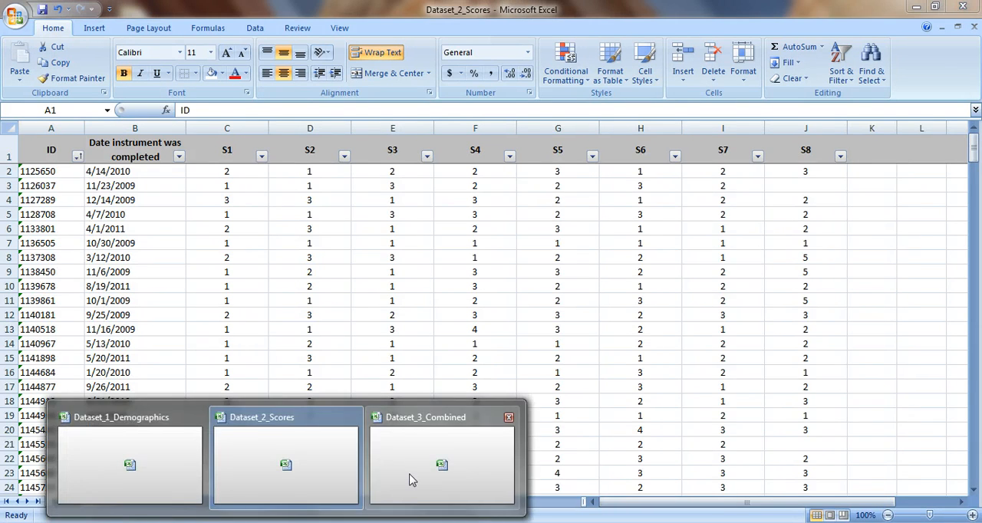
pyautogui.click(442, 457)
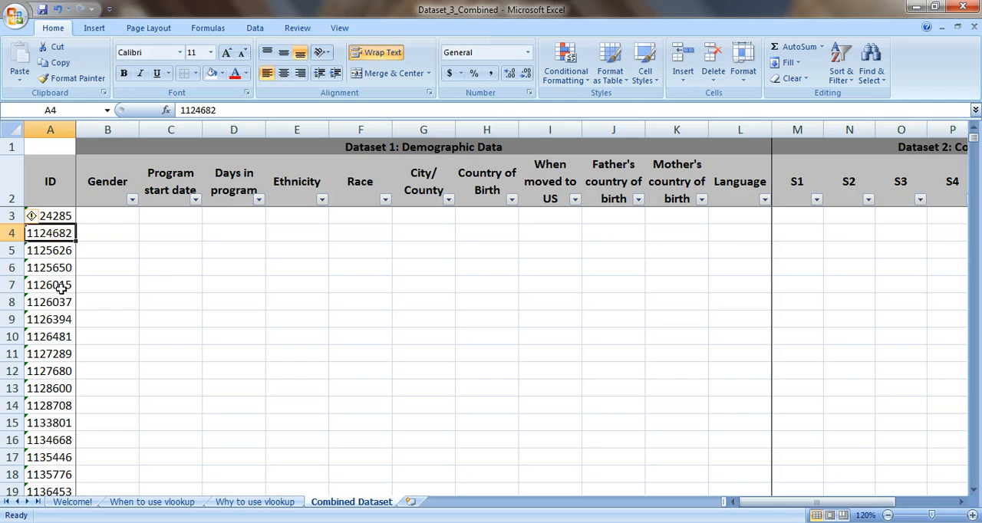
pyautogui.moveTo(242, 457)
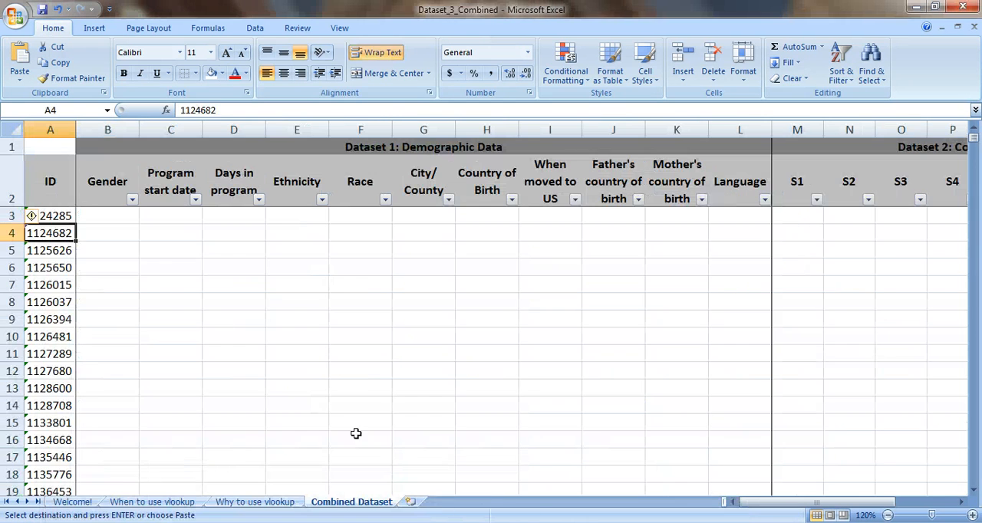
pyautogui.click(107, 233)
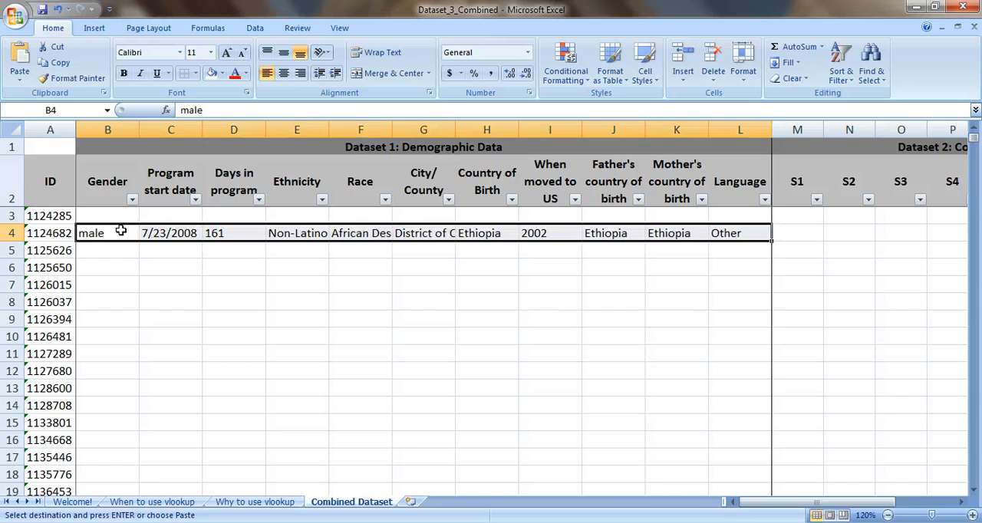
# - Paste the demographic row beside ID 1124682, review the IDs still lacking data, and return to the Welcome sheet
pyautogui.click(797, 234)
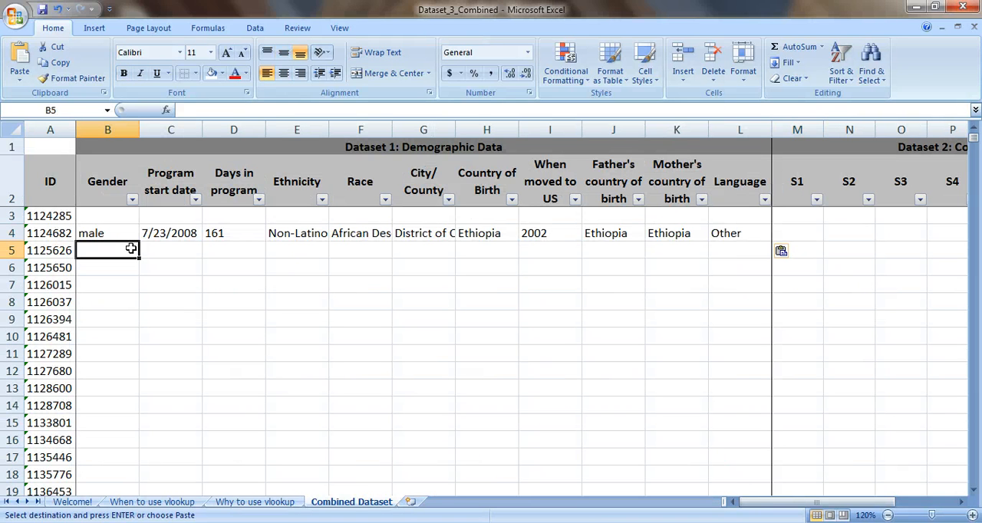
pyautogui.scroll(-3)
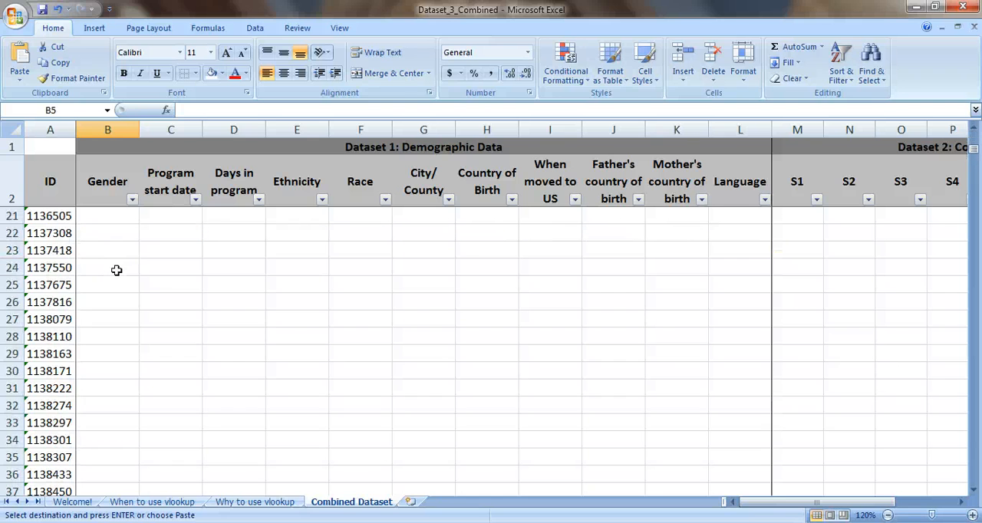
pyautogui.scroll(-3)
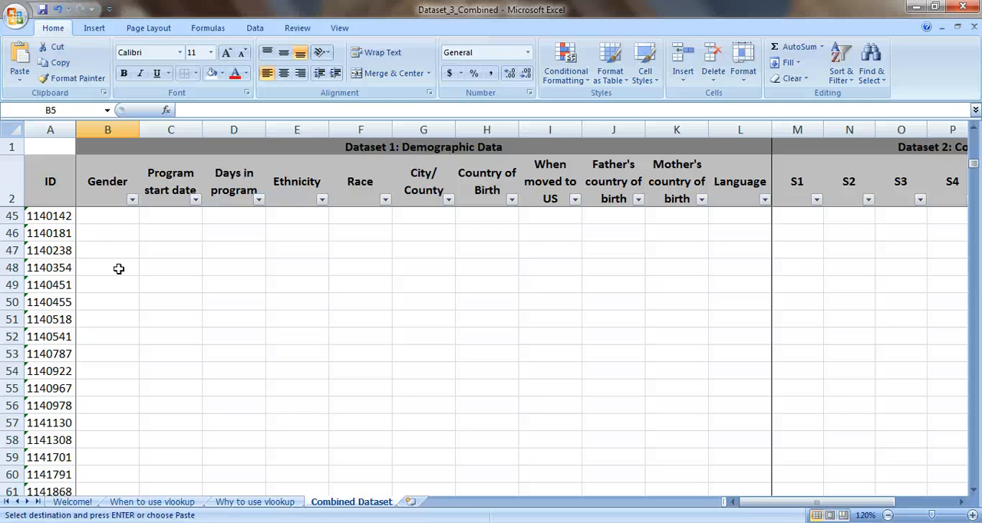
pyautogui.moveTo(129, 264)
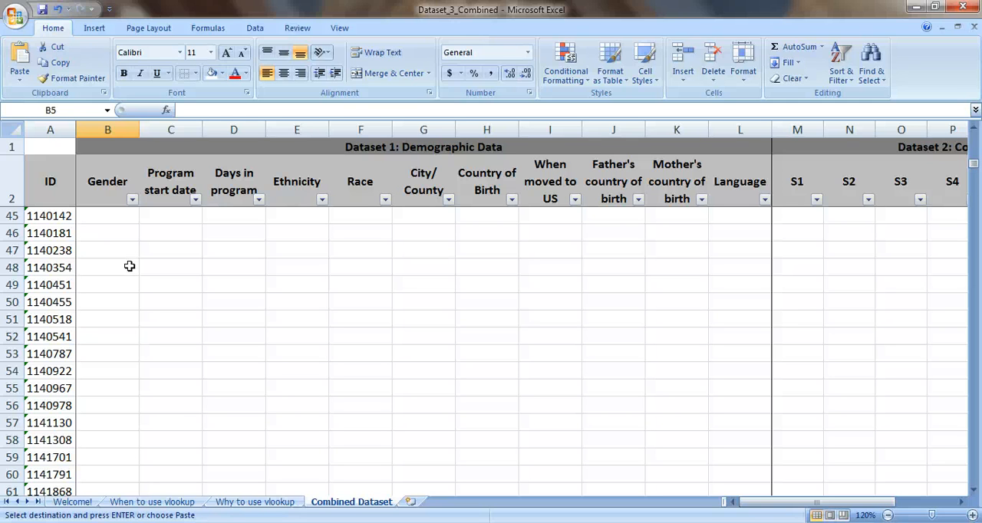
pyautogui.click(70, 501)
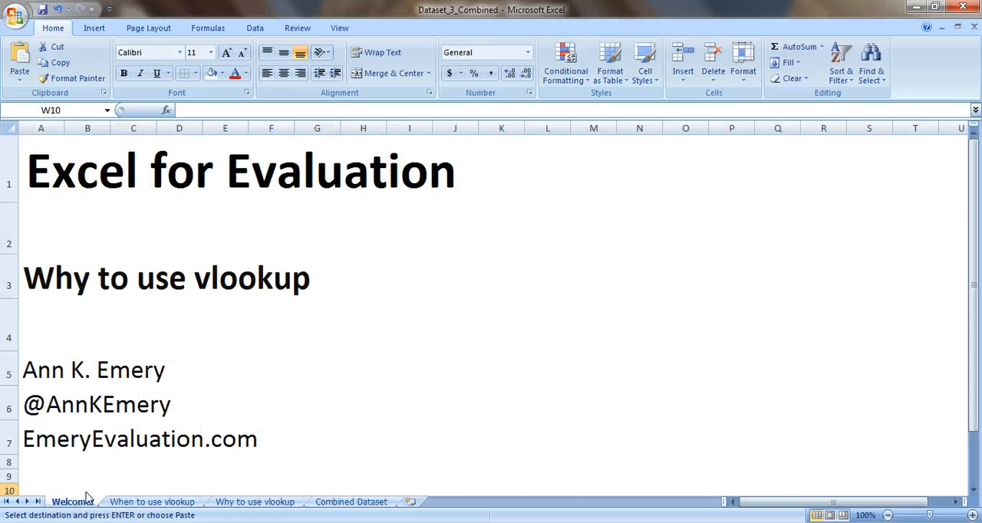